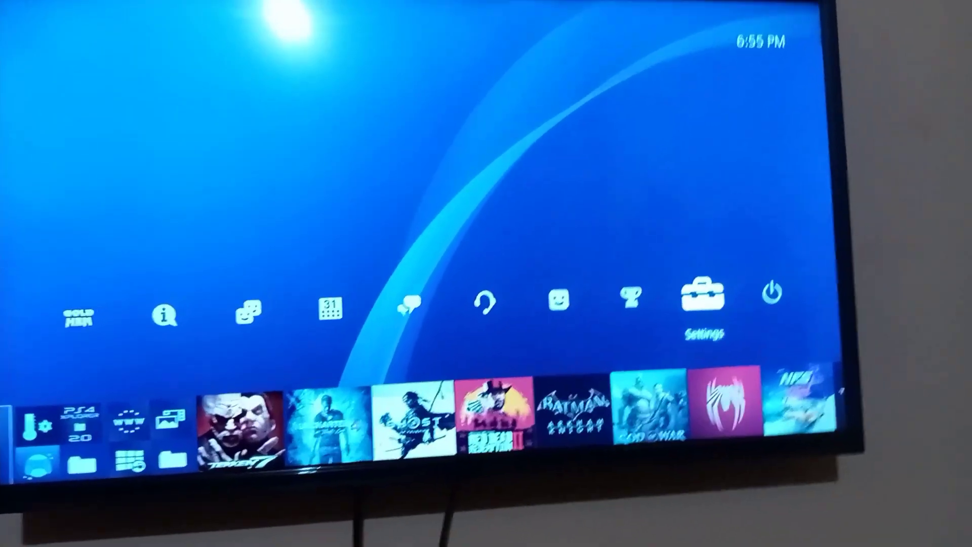
- Launch the GoldHEN Package Installer listing GAME.pkg and UPDATE 1.01.pkg
{"action": "left_click", "coordinate": [709, 297]}
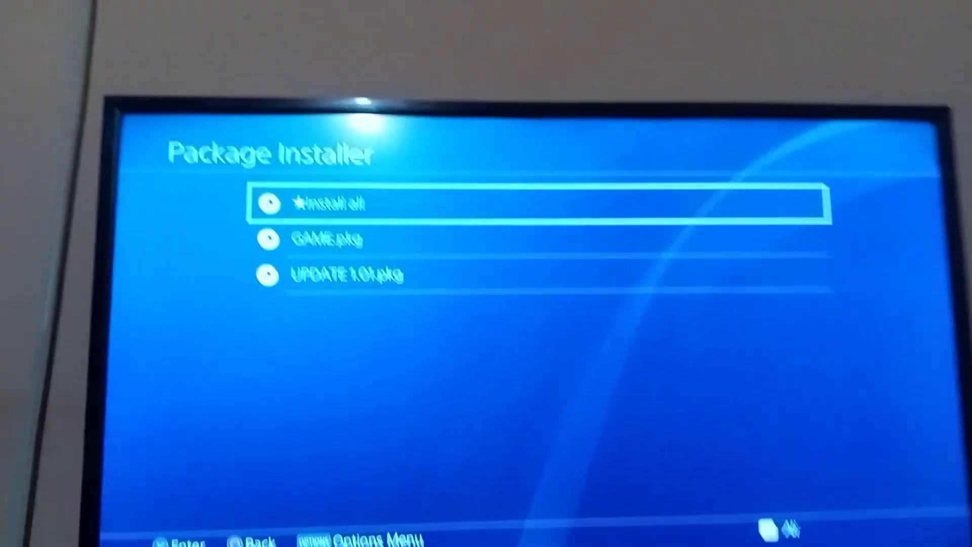
{"action": "key", "text": "down"}
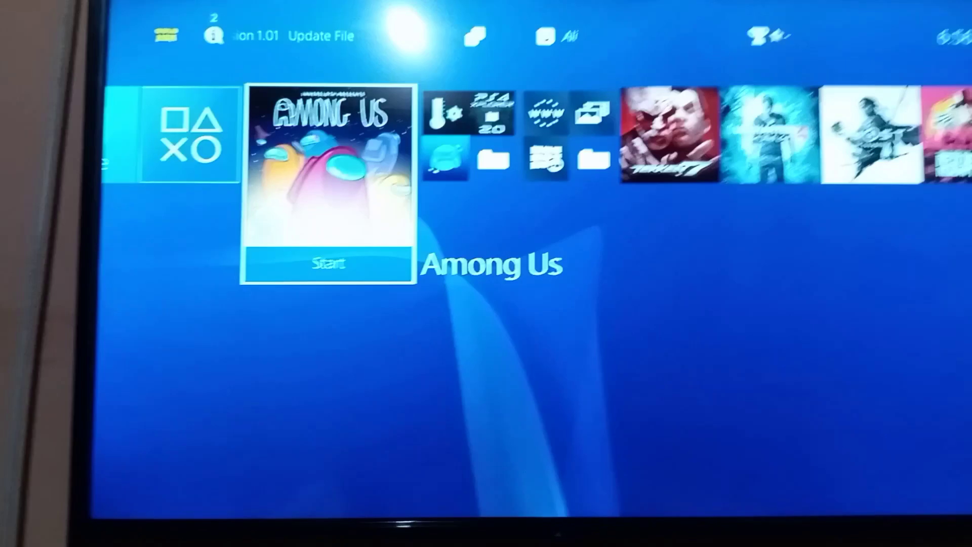
- Start Among Us from its home-screen tile, reaching the title splash screen
{"action": "left_click", "coordinate": [327, 263]}
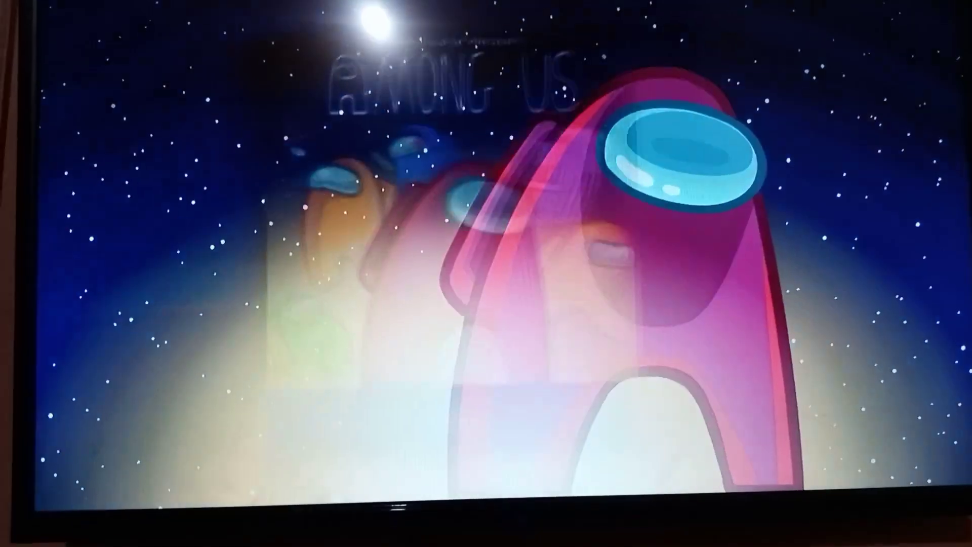